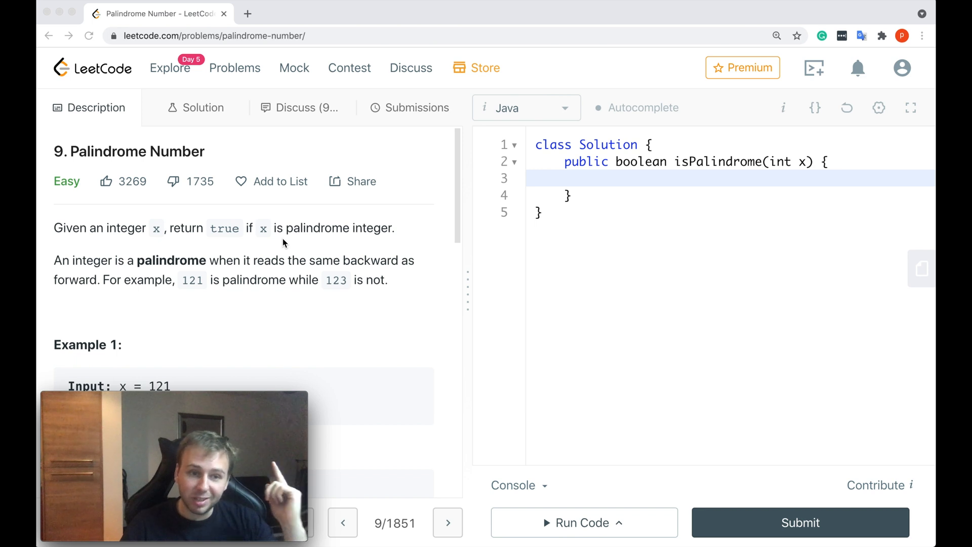
- Review the problem examples: 121 is true, -121 has a minus sign, 10 reads 01 reversed
scroll(down, 3)
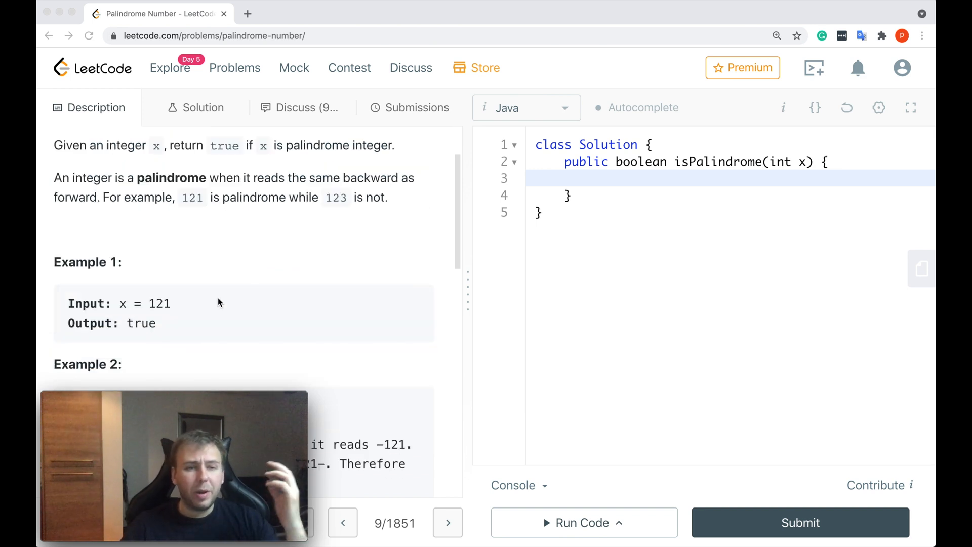
double_click(141, 323)
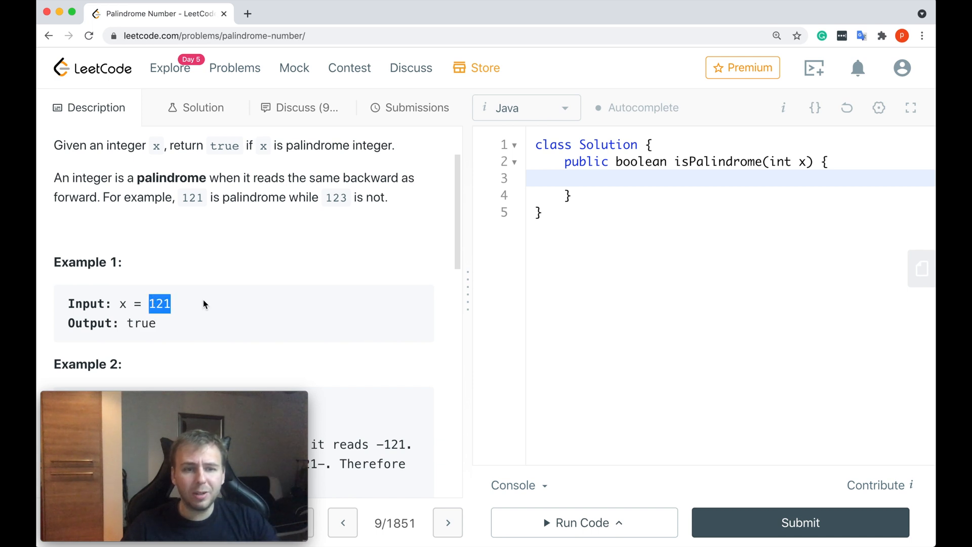
mouse_move(211, 240)
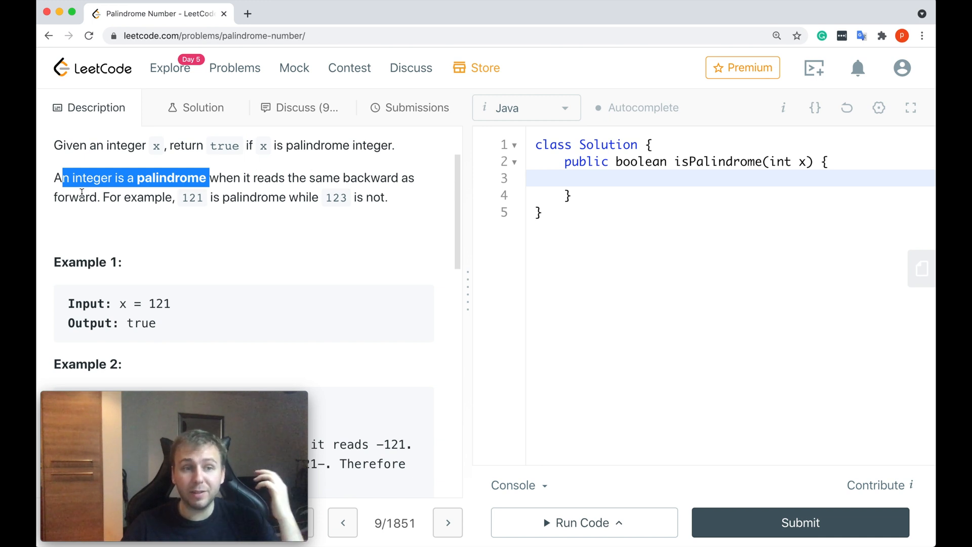
scroll(down, 3)
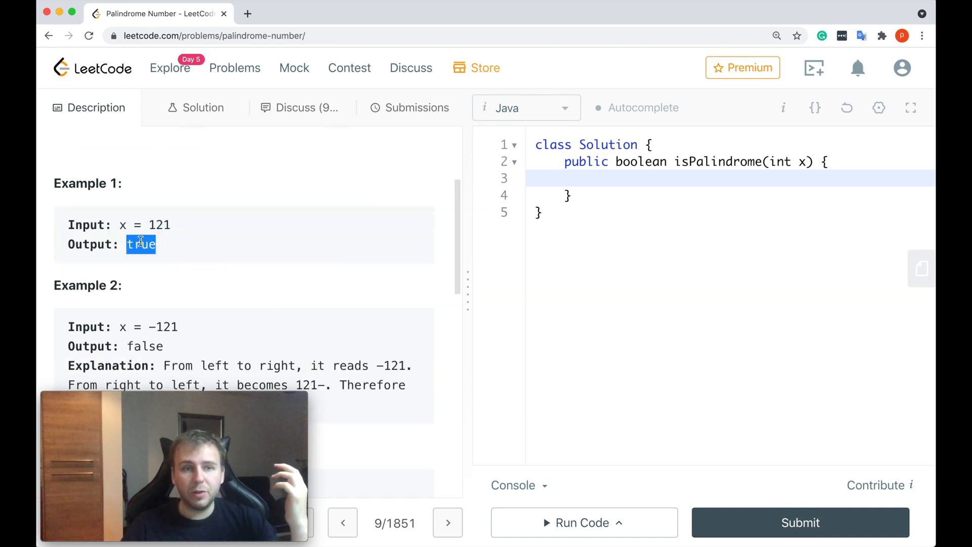
double_click(159, 225)
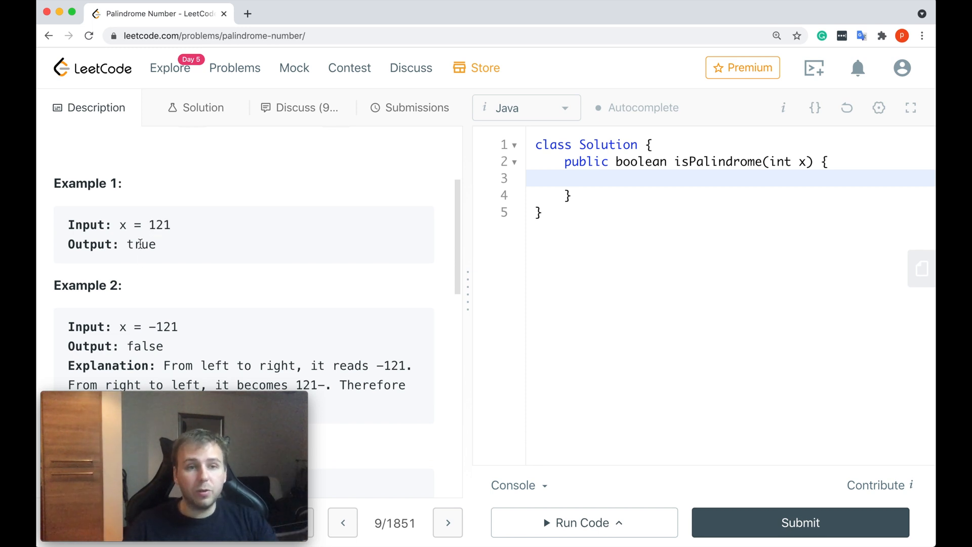
double_click(165, 310)
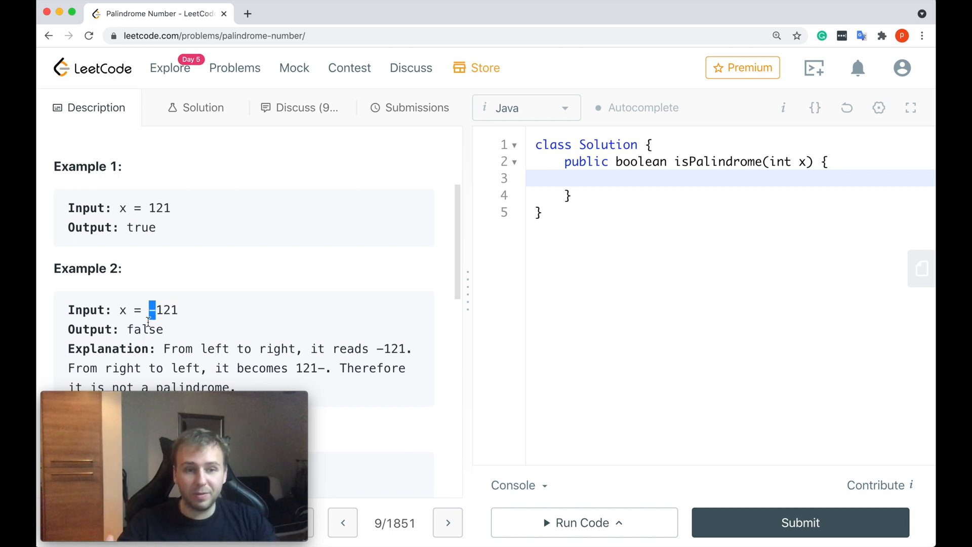
mouse_move(493, 313)
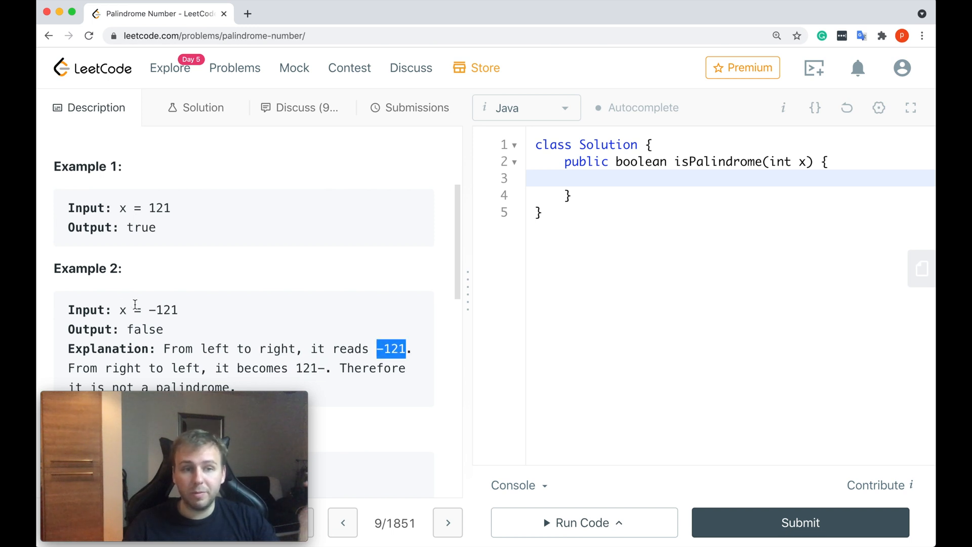
scroll(down, 3)
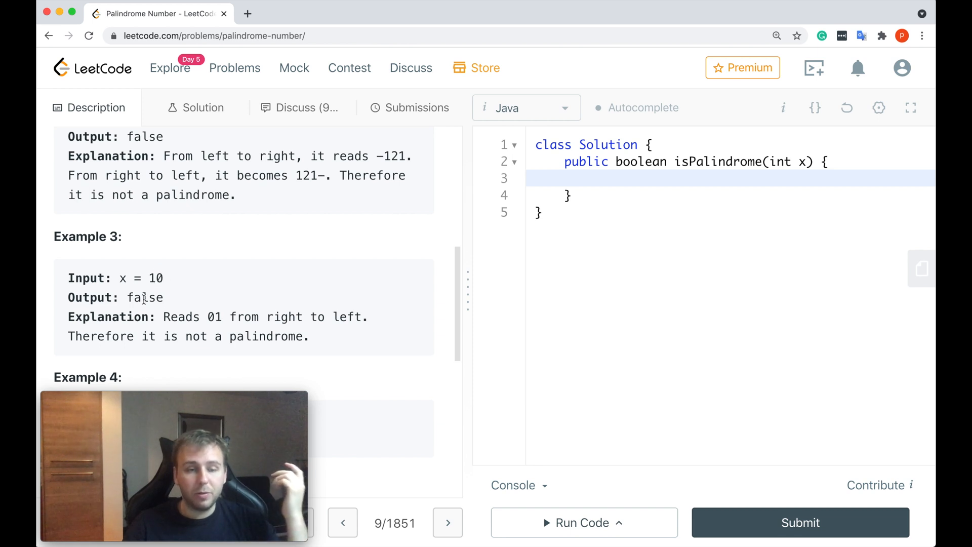
double_click(145, 297)
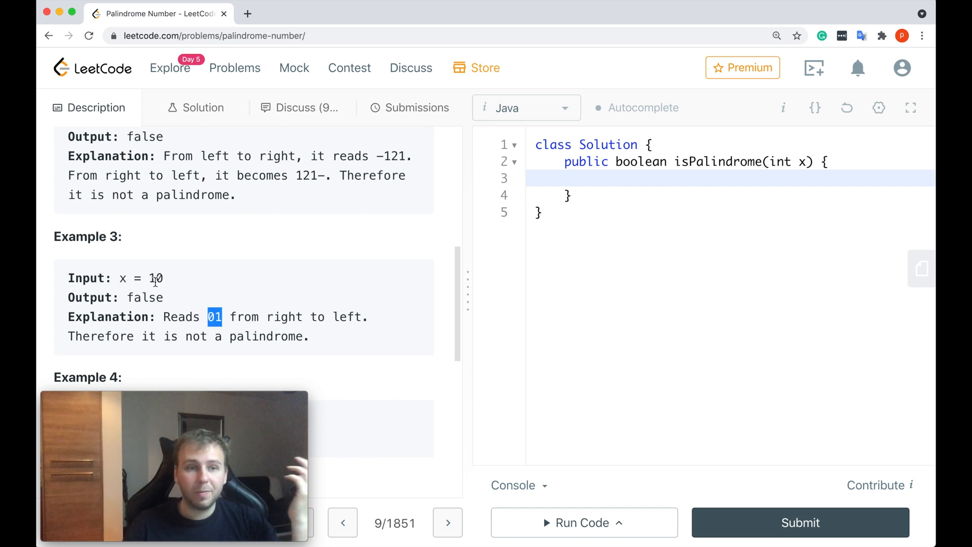
double_click(155, 277)
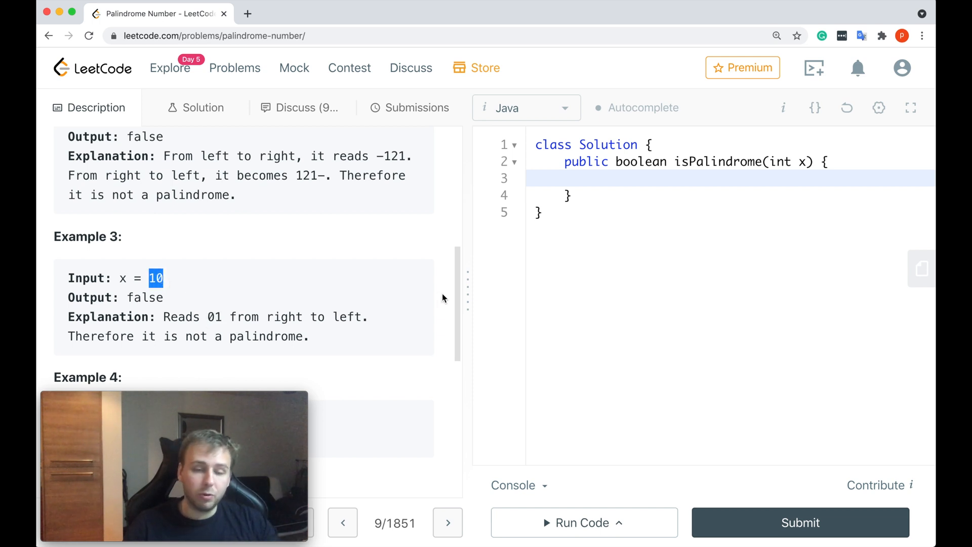
scroll(down, 3)
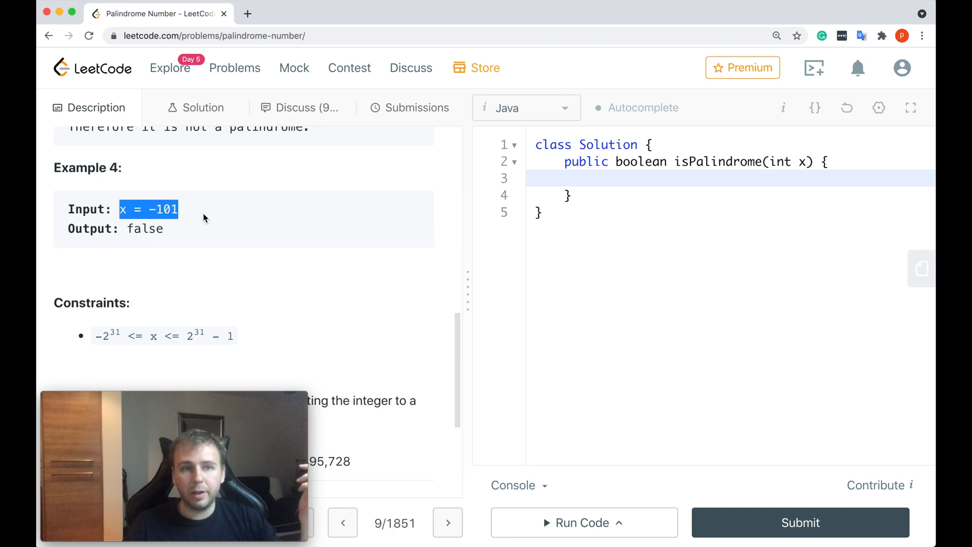
- Complete the method with return r == x || r / 10 == x; and parenthesize the trailing-zero check
click(228, 244)
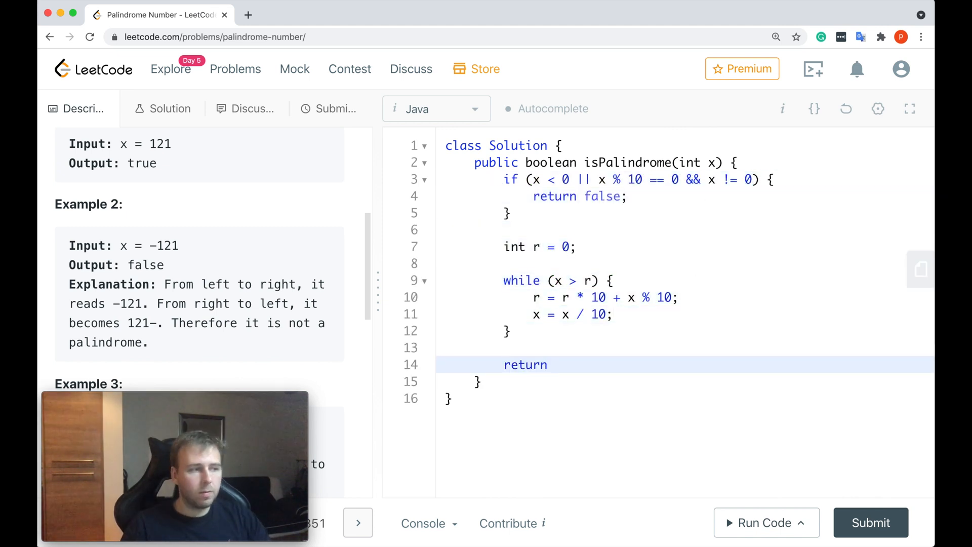
text(r == x || r / 10 == x;)
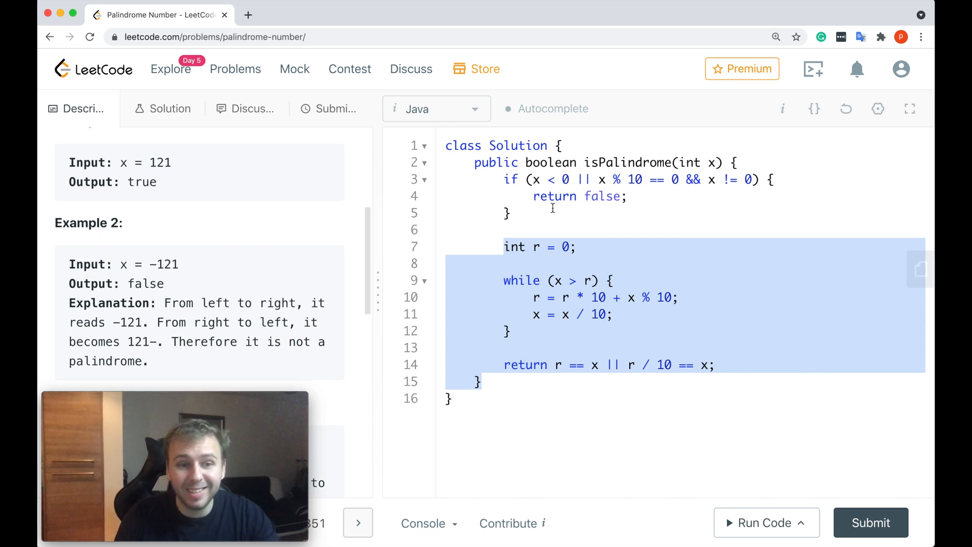
click(639, 195)
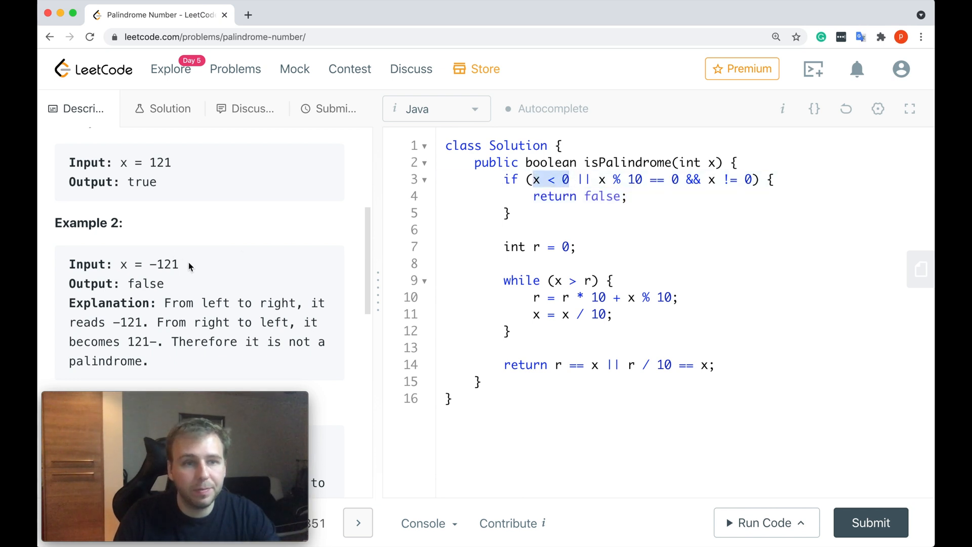
double_click(161, 264)
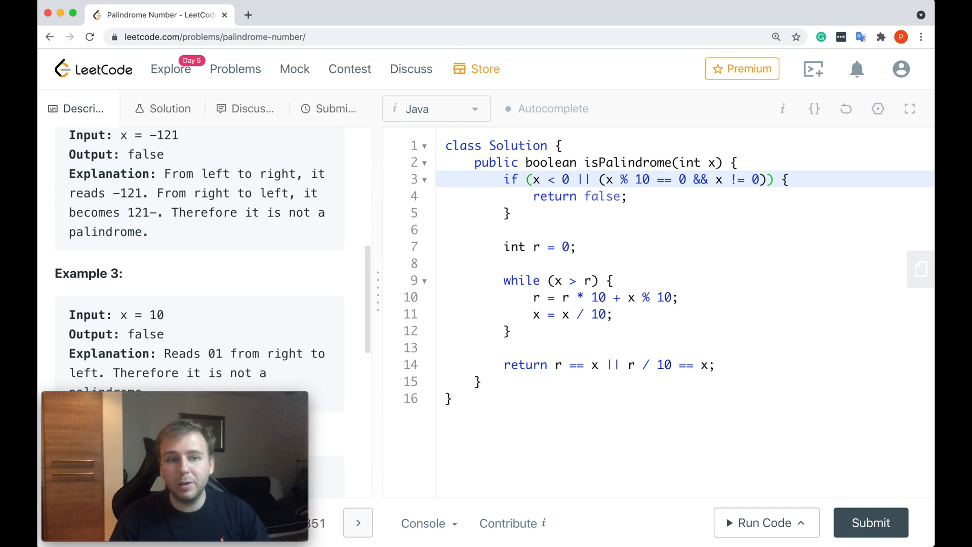
double_click(156, 315)
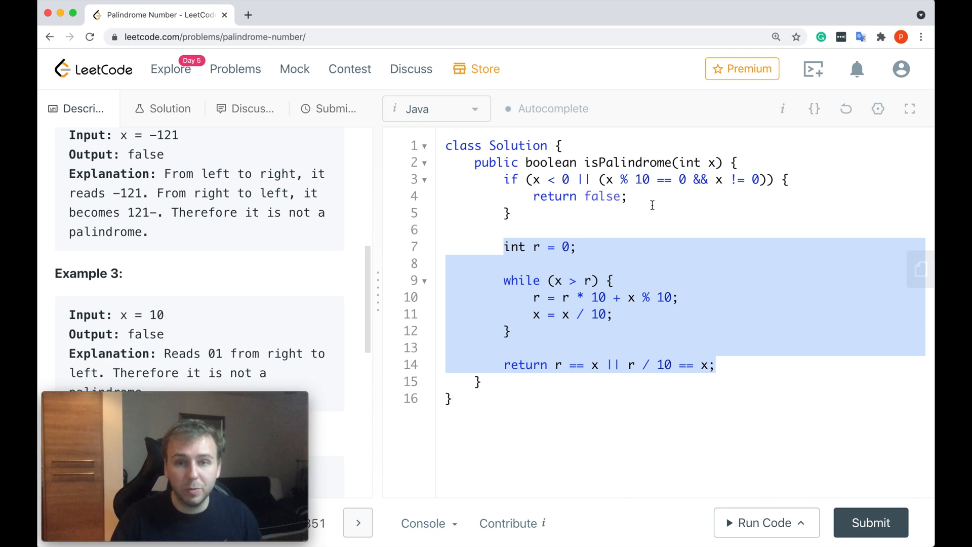
click(601, 281)
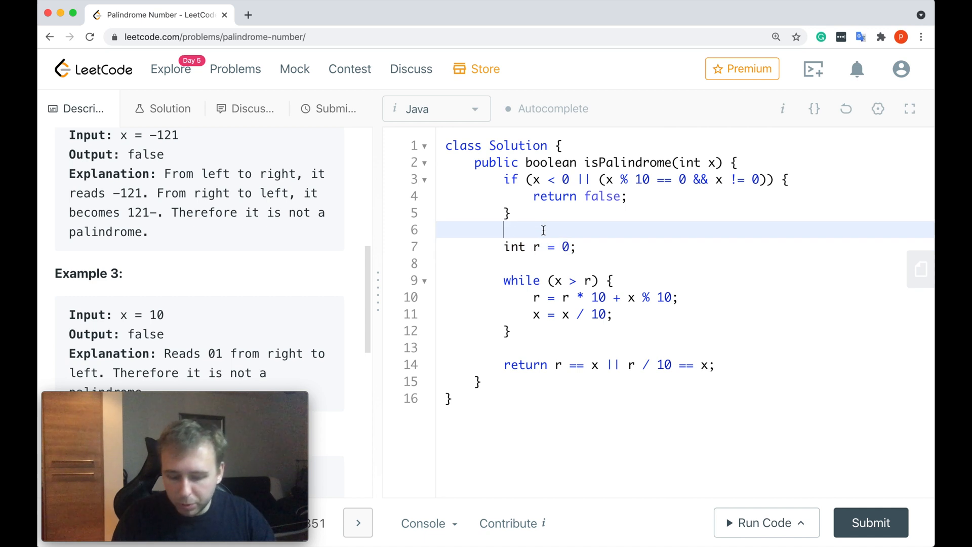
- Add the example comment // 1221 between the guard clause and the reversal code
text(// 122)
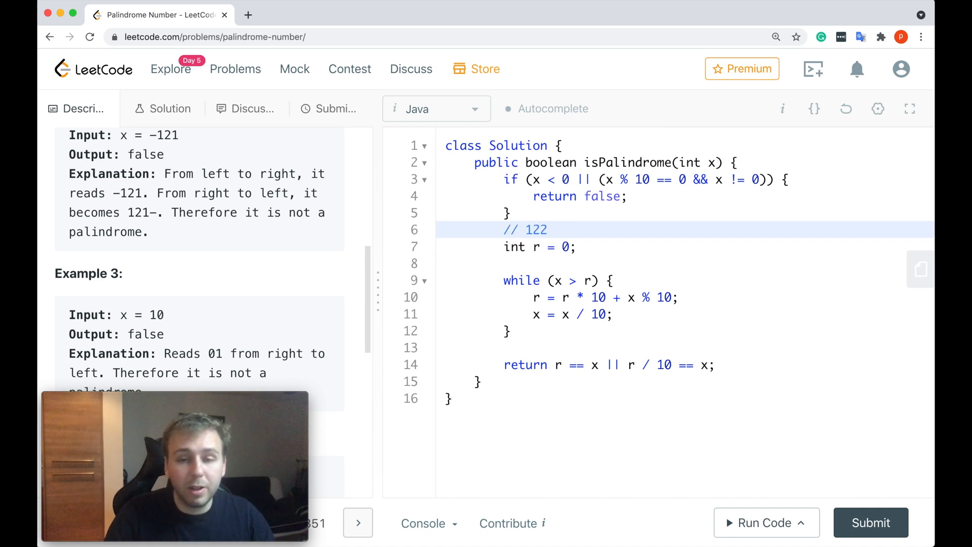
text(1)
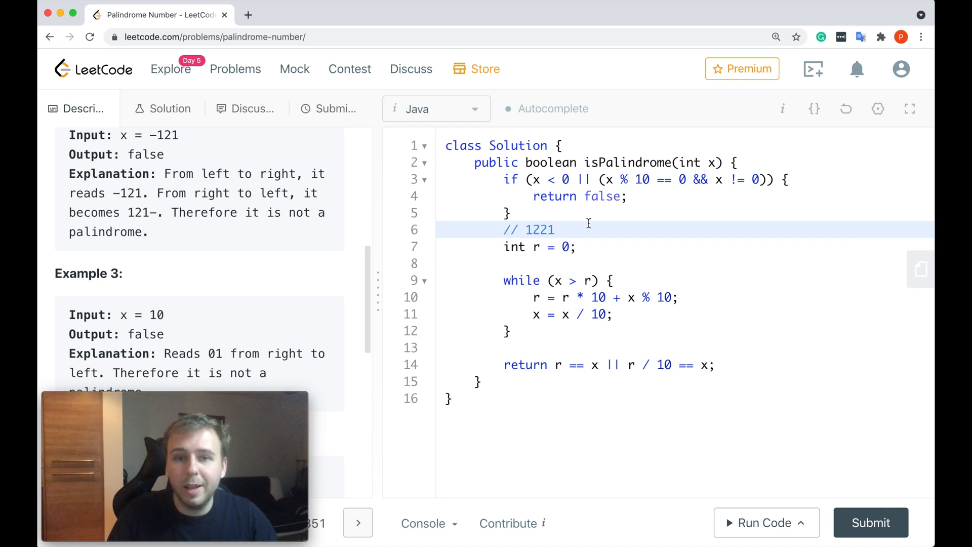
double_click(538, 230)
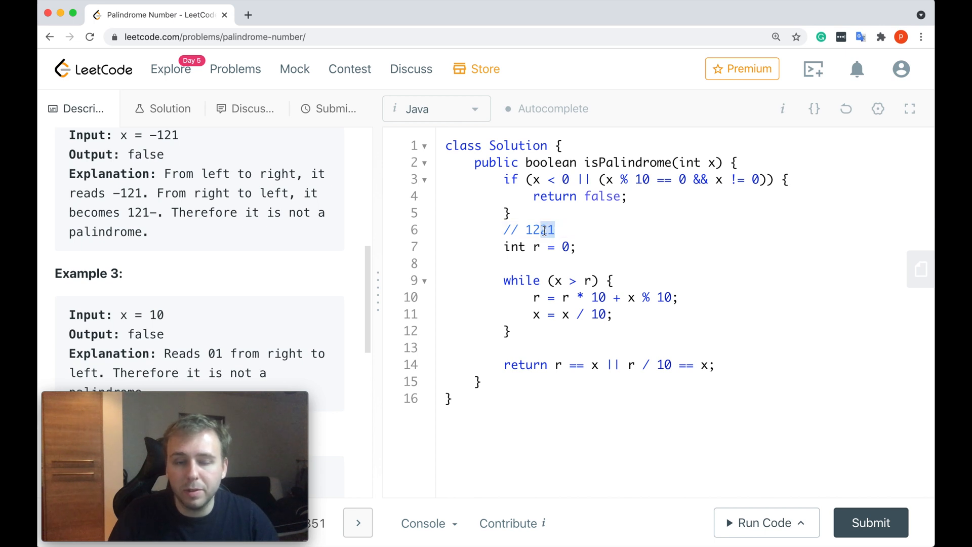
text(2)
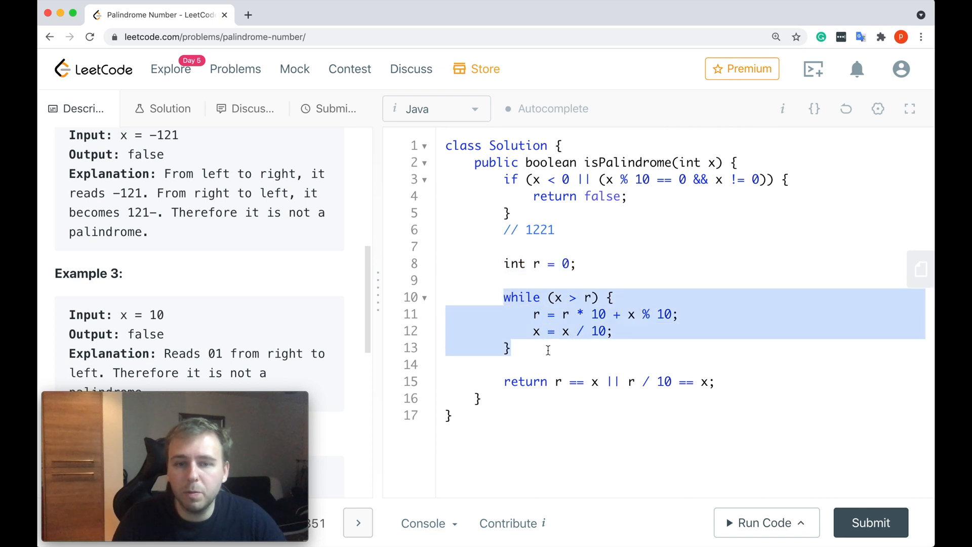
- Extend the comment to // x = 1221 and trace the loop condition x > r against its last digit
click(555, 297)
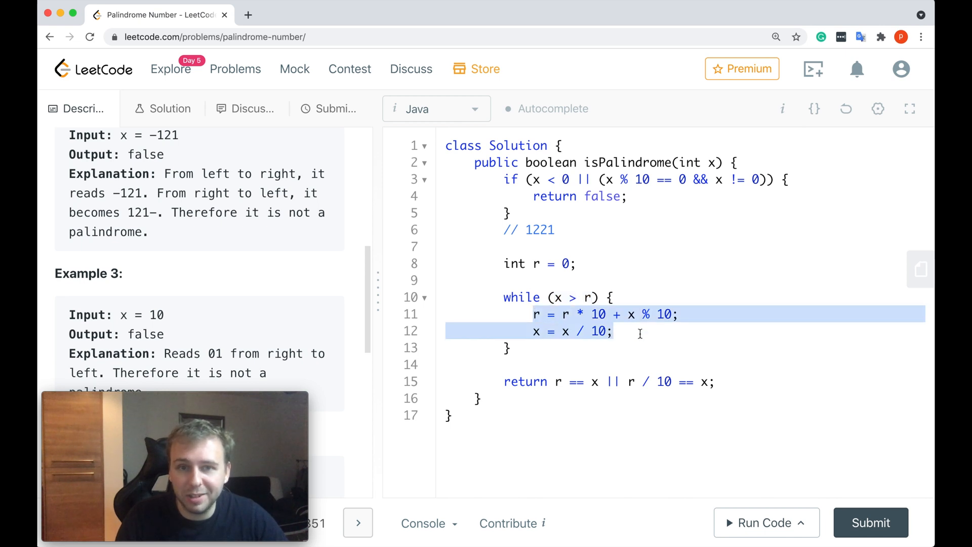
text(x)
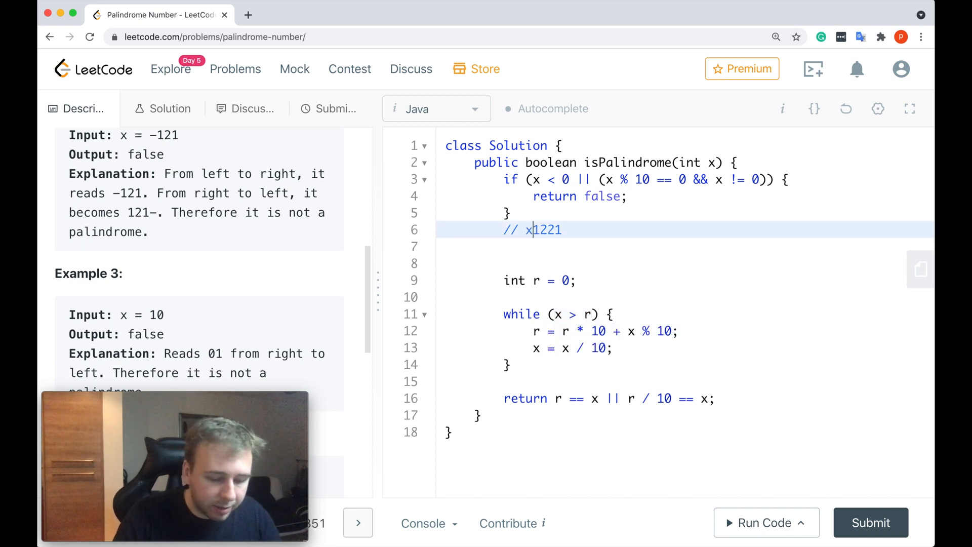
text(=)
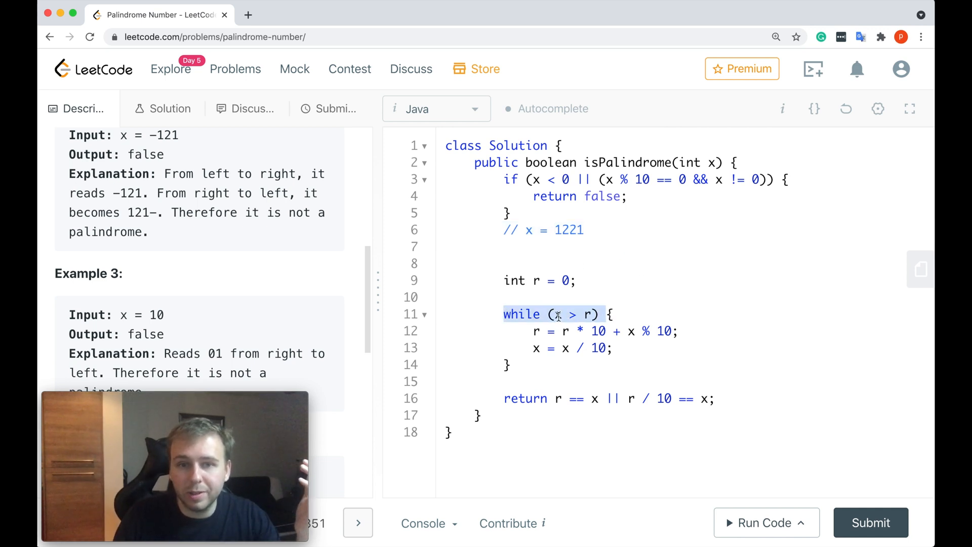
click(546, 331)
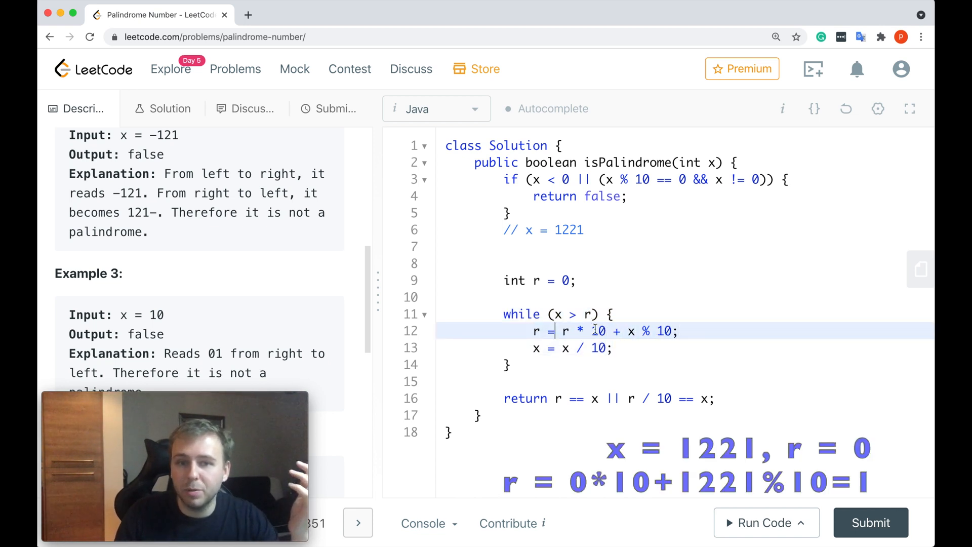
double_click(580, 330)
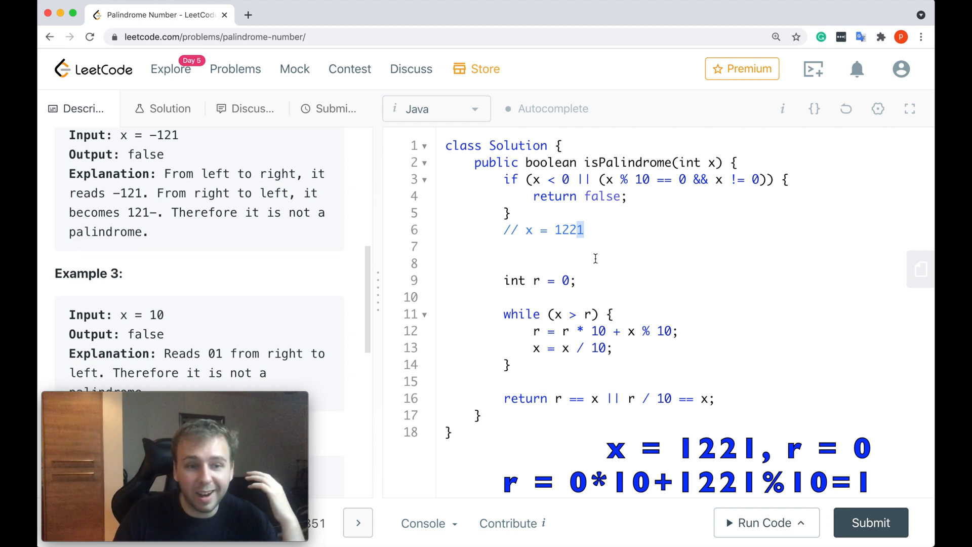
click(595, 247)
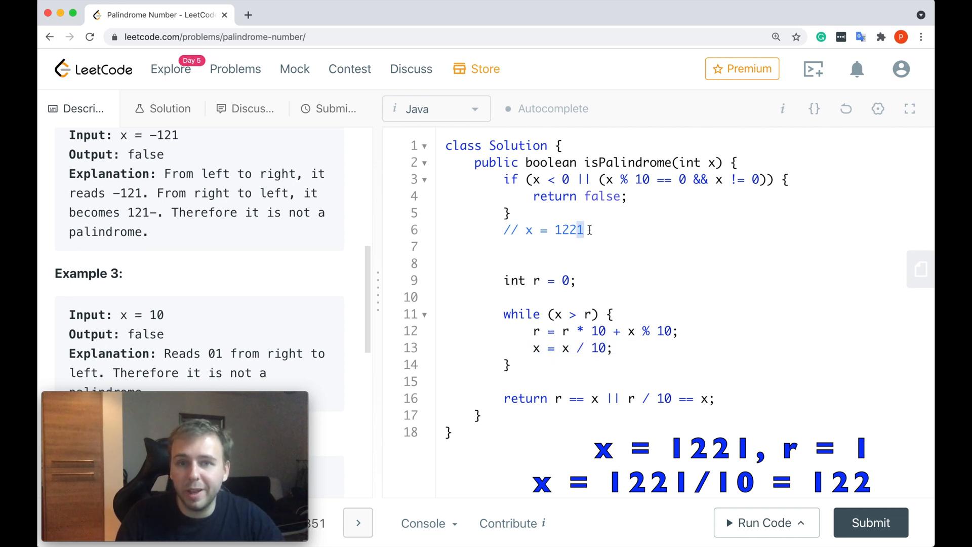
click(601, 230)
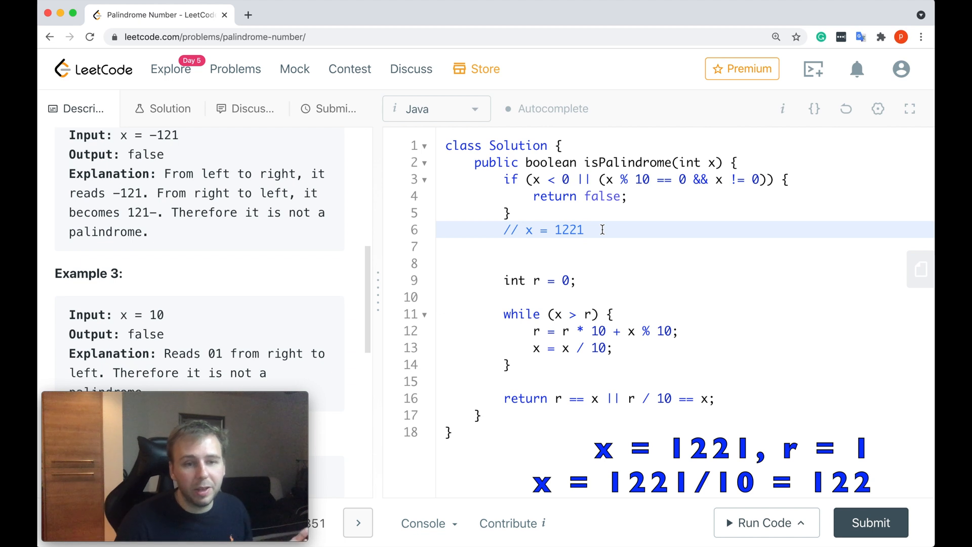
mouse_move(538, 303)
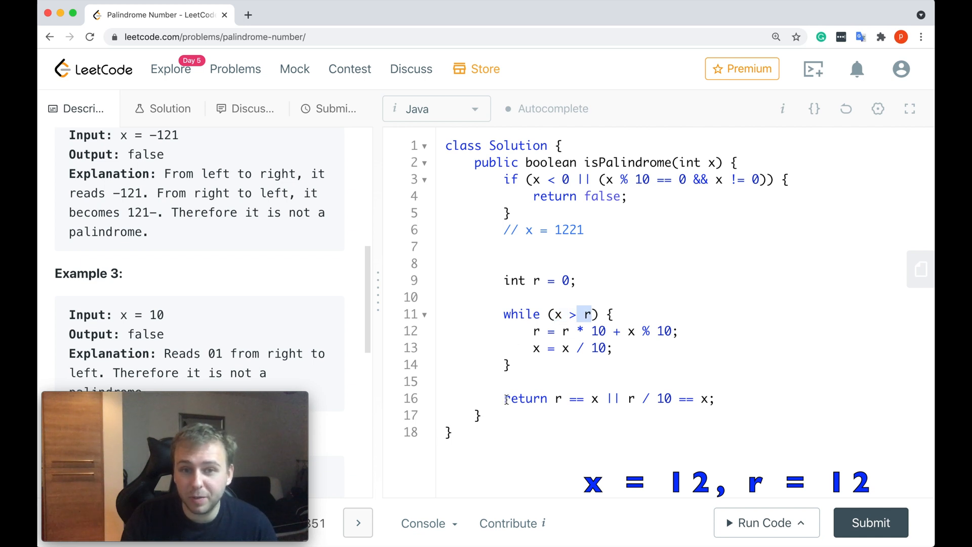
click(557, 398)
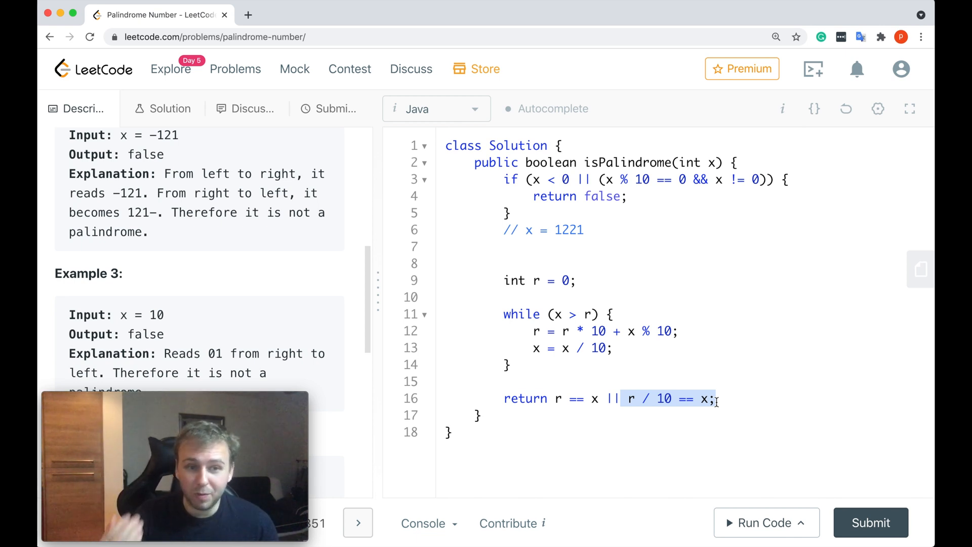
click(579, 230)
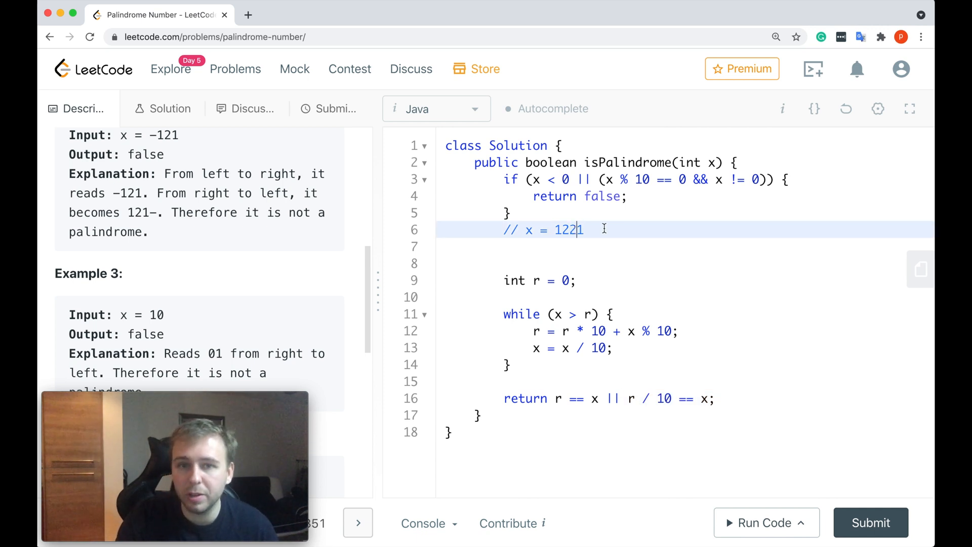
- Shorten the example comment to x = 121 and tidy the blank line before the loop
key(Backspace)
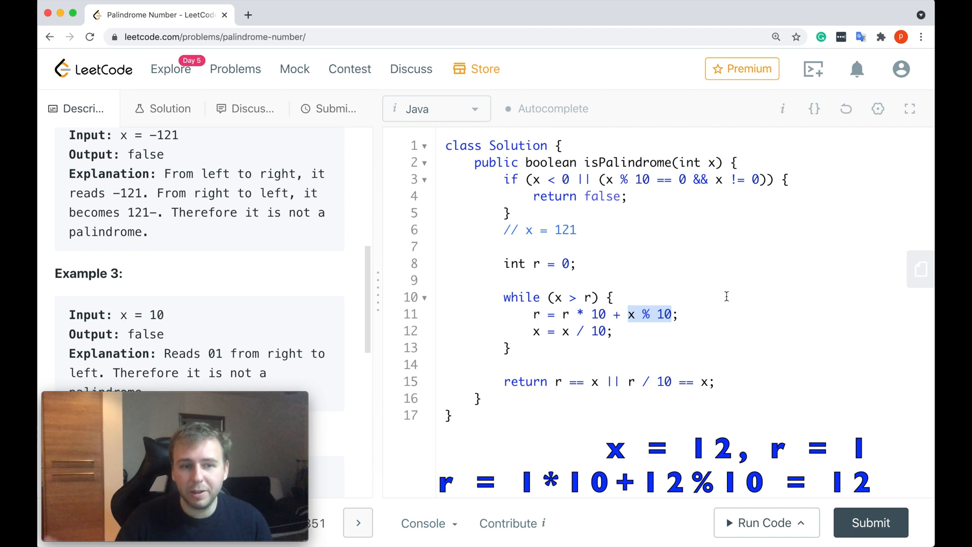
mouse_move(529, 333)
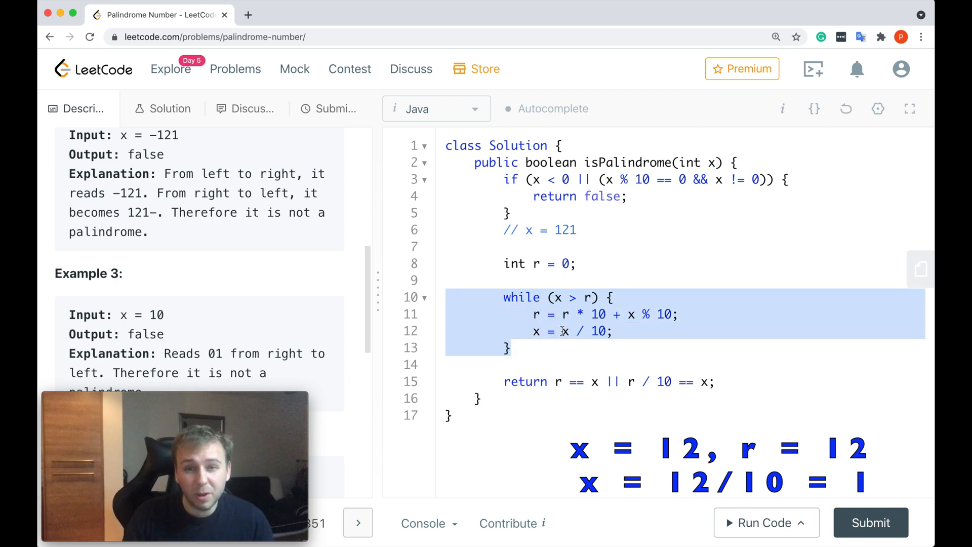
click(546, 344)
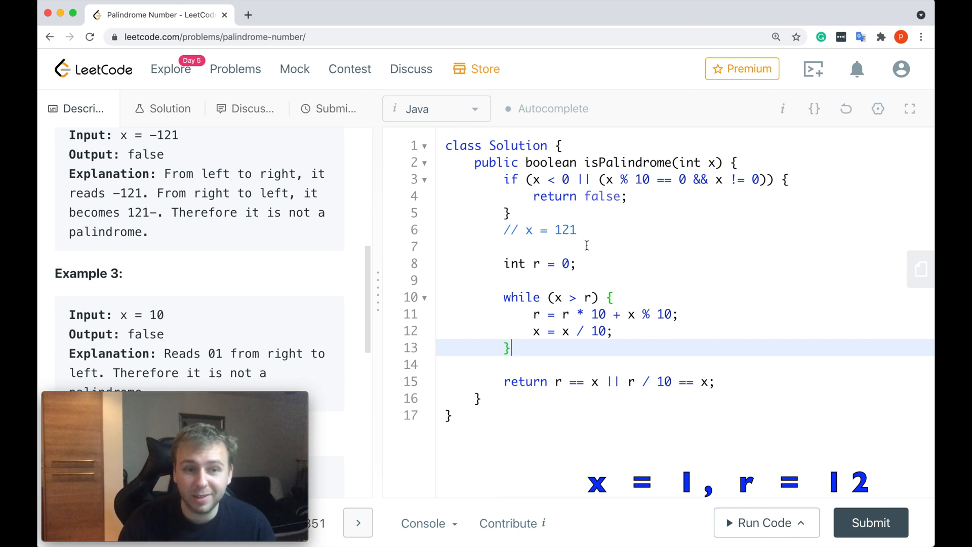
mouse_move(600, 383)
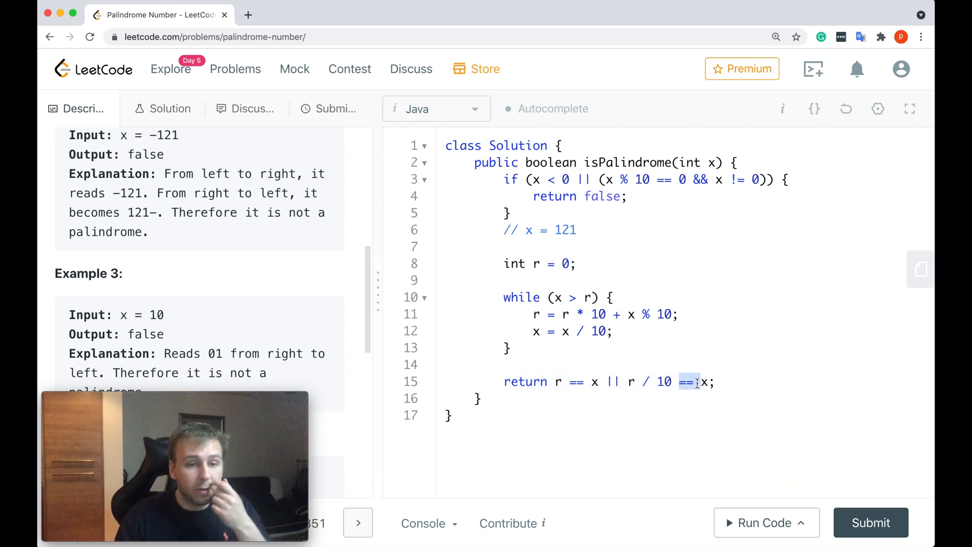
double_click(565, 230)
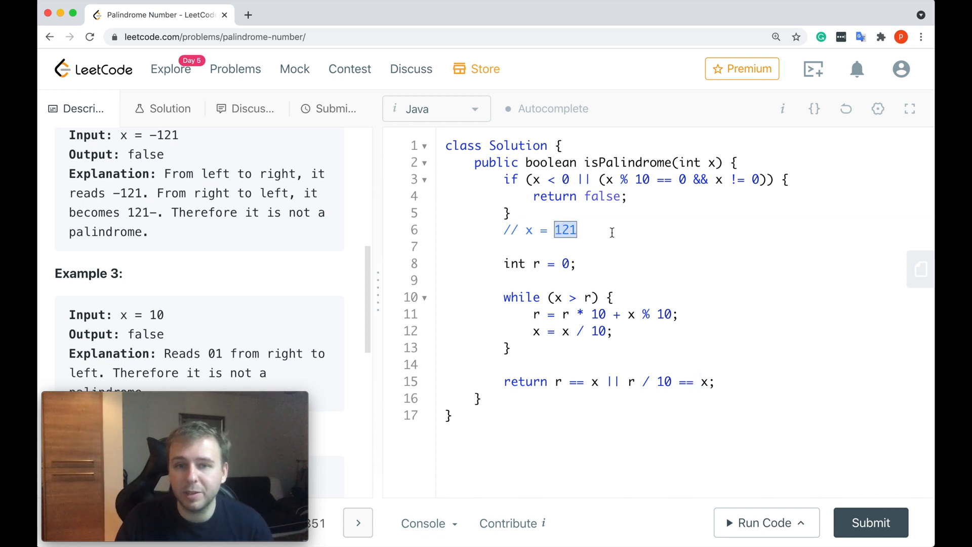
click(558, 230)
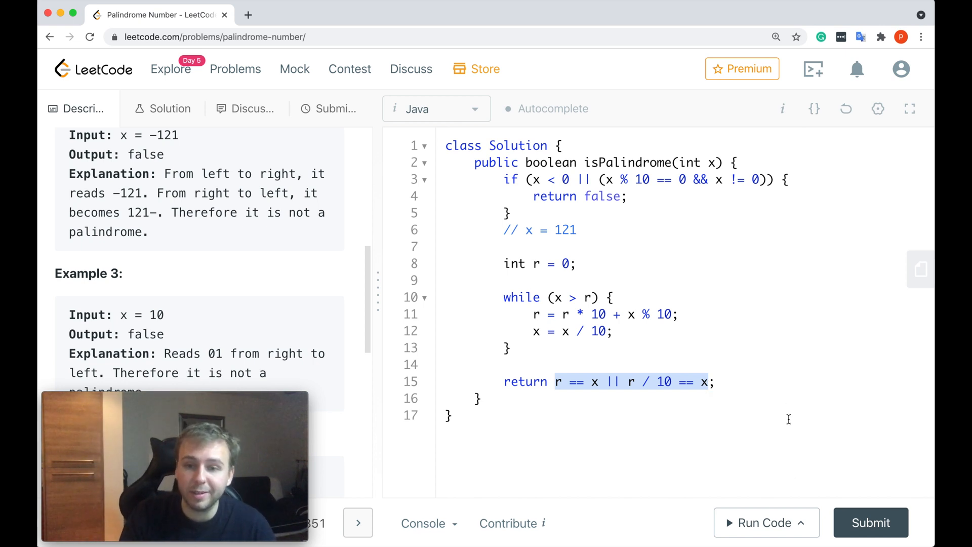
- Run the code on test case 121 (Accepted, output true) and submit the solution
click(766, 523)
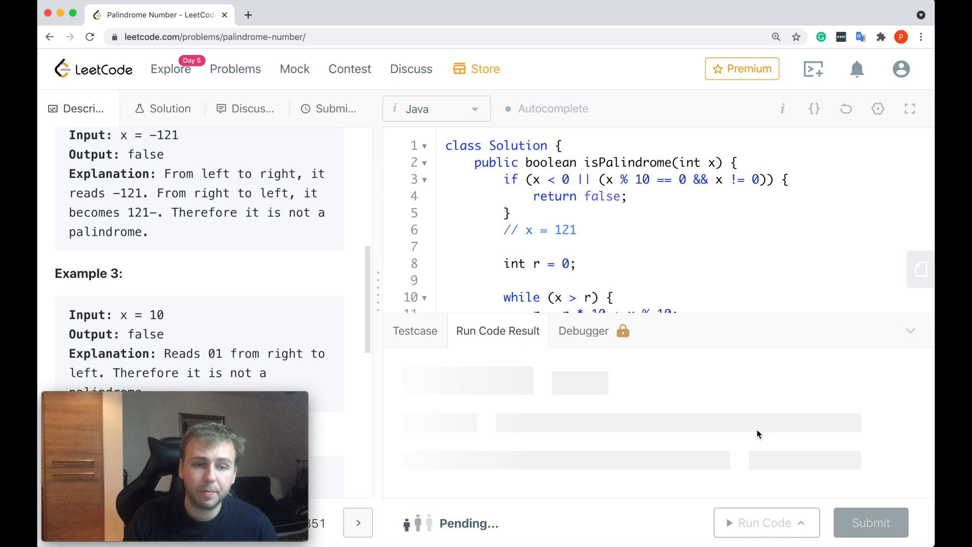
click(766, 523)
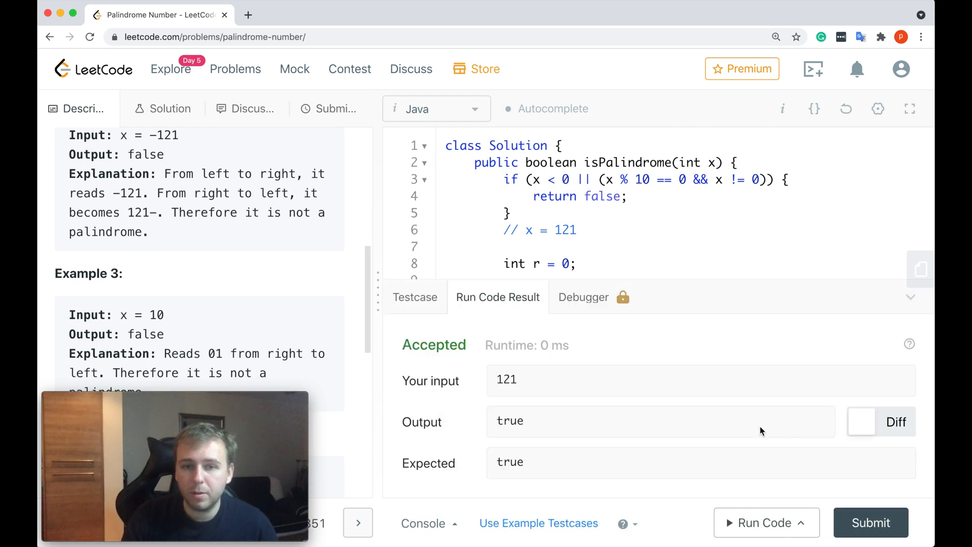
click(871, 522)
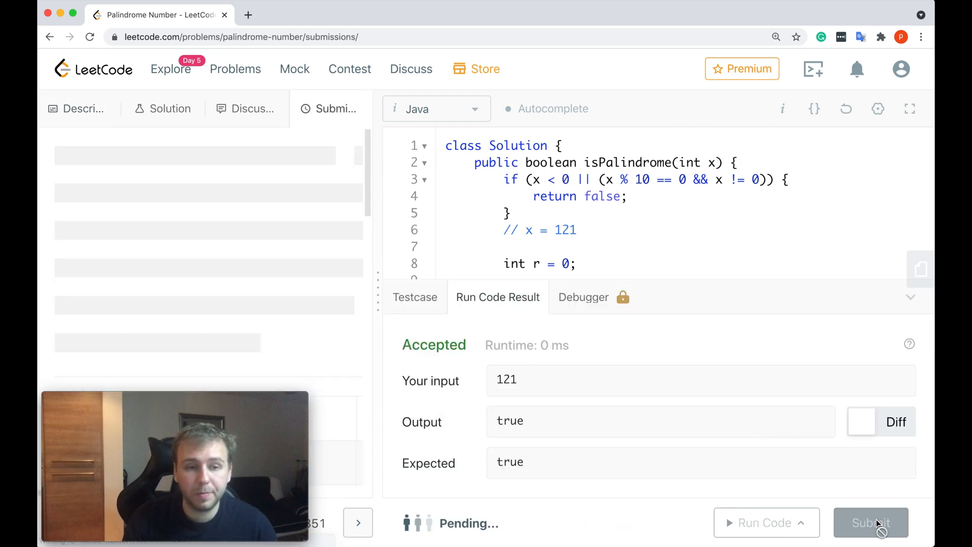
- Confirm the submission succeeded: 6 ms runtime, faster than 99.97%, 38.1 MB memory
click(871, 523)
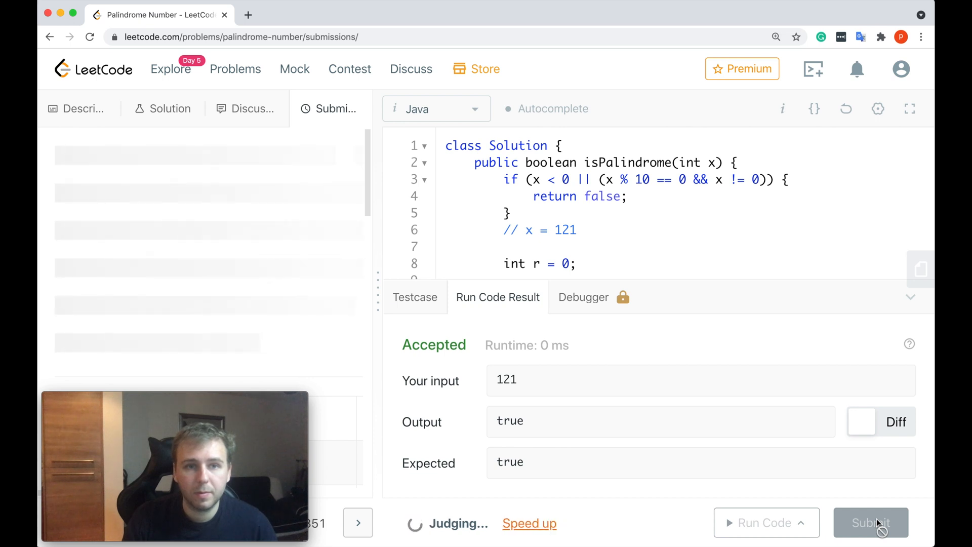
click(871, 522)
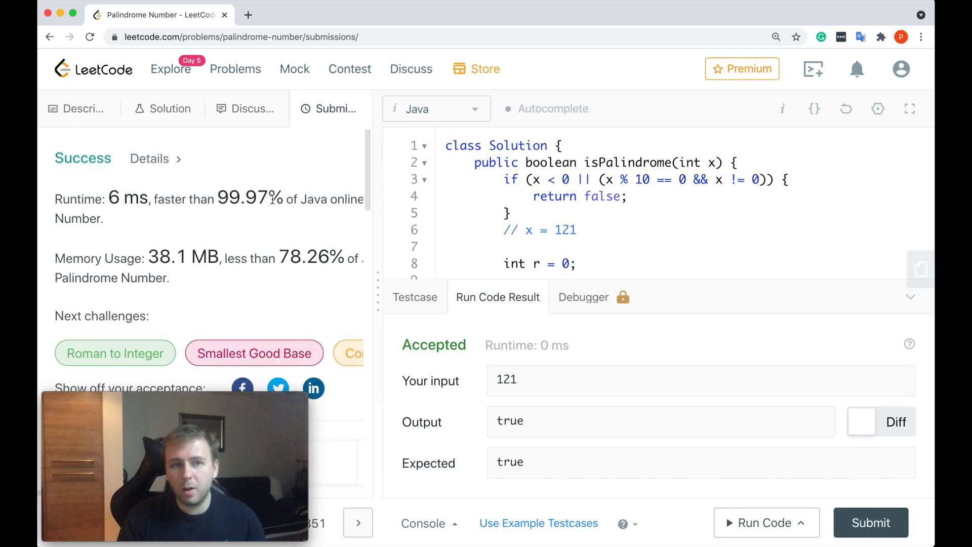
double_click(242, 198)
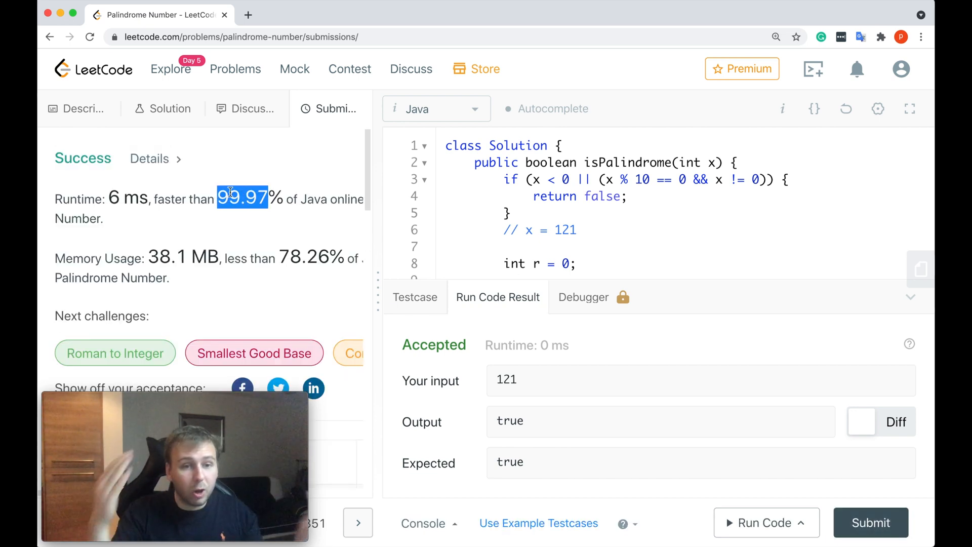